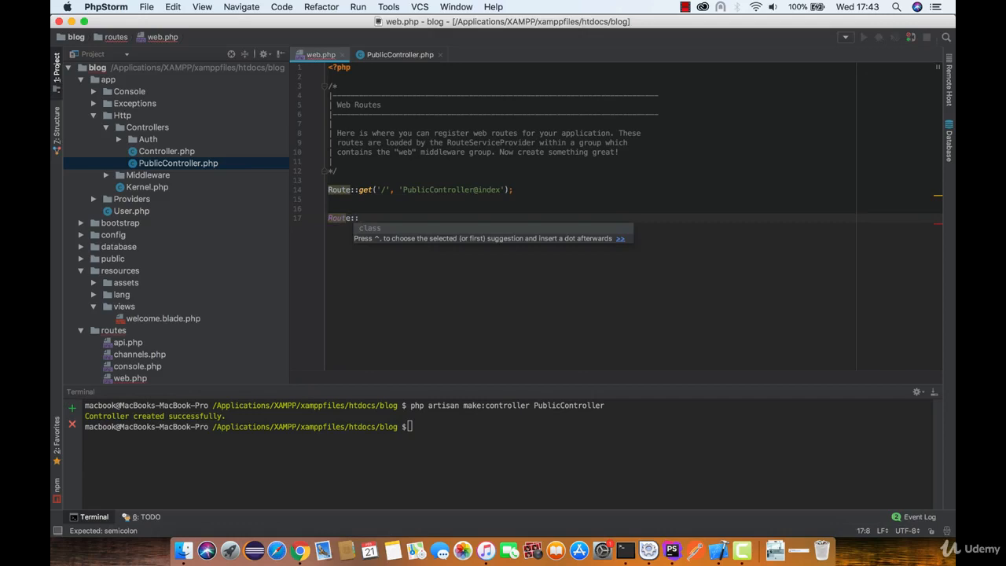
# Write Route::prefix('admin')->group(function(){ }) with an empty closure body.
pyautogui.write('prefix')
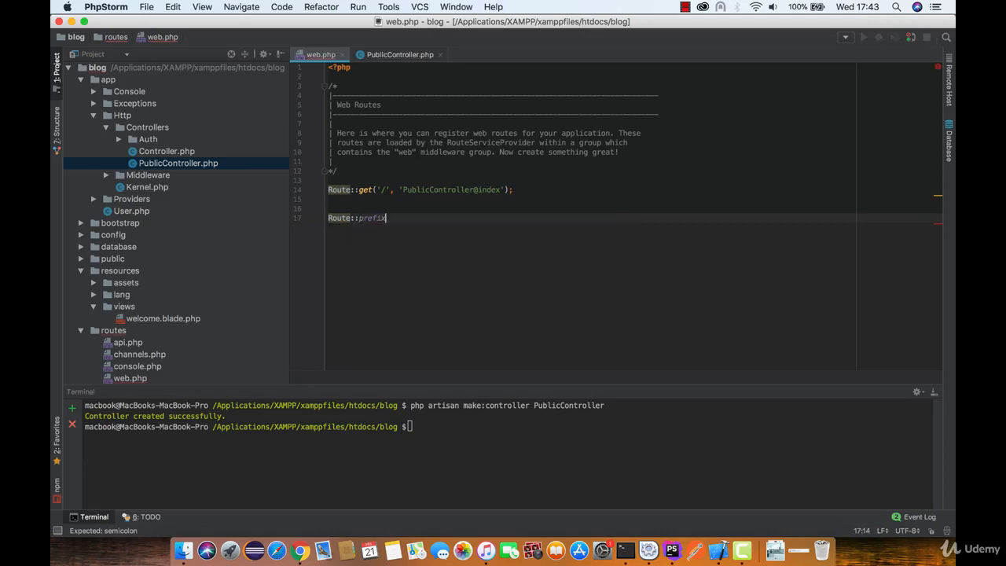
pyautogui.write("('a')")
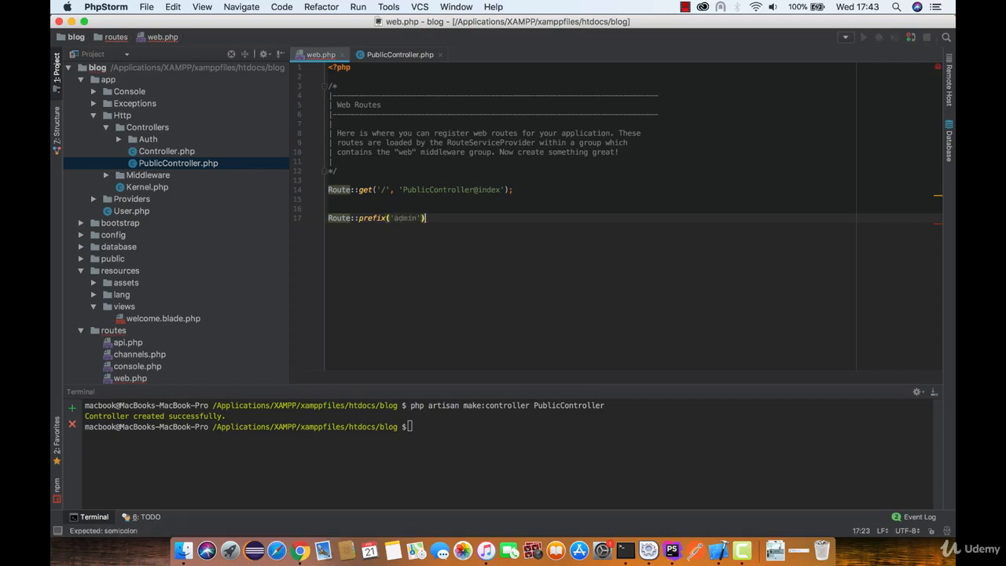
pyautogui.write('->')
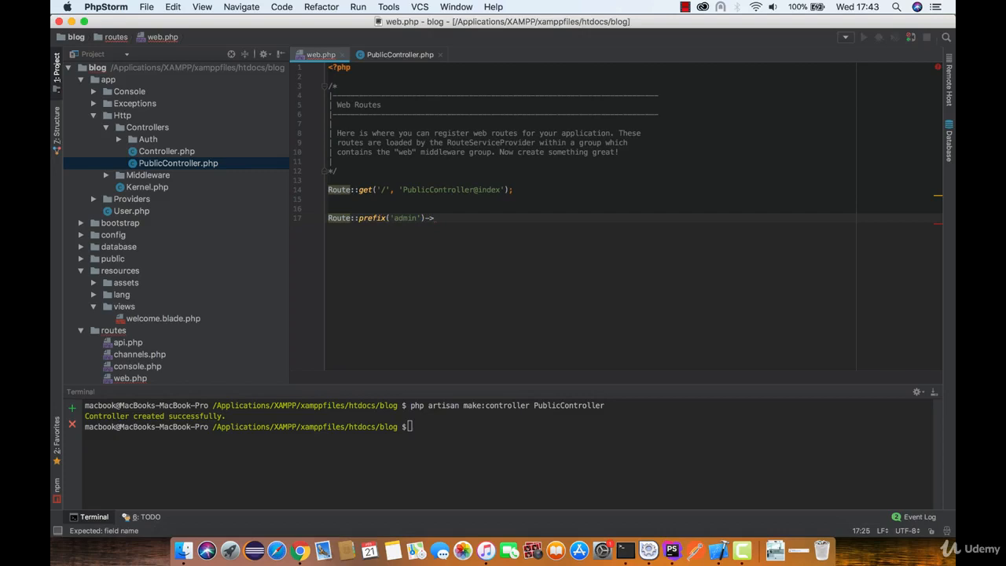
pyautogui.write('group(')
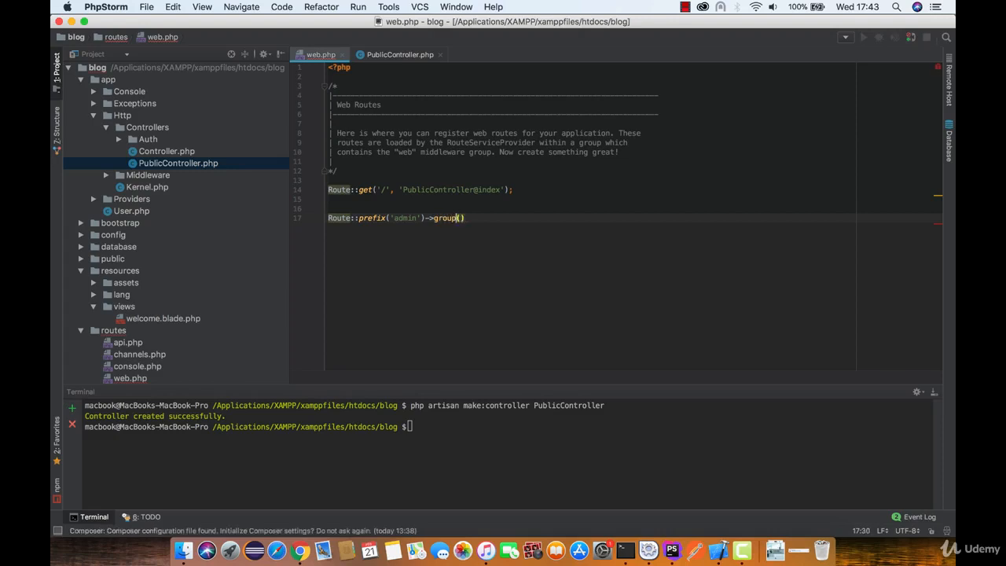
pyautogui.write('function(')
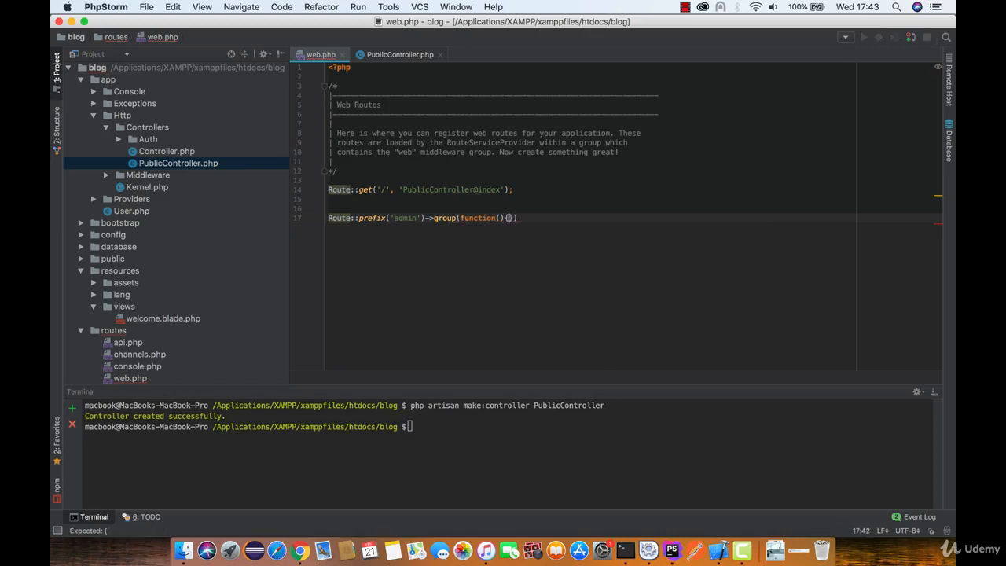
pyautogui.write('{')
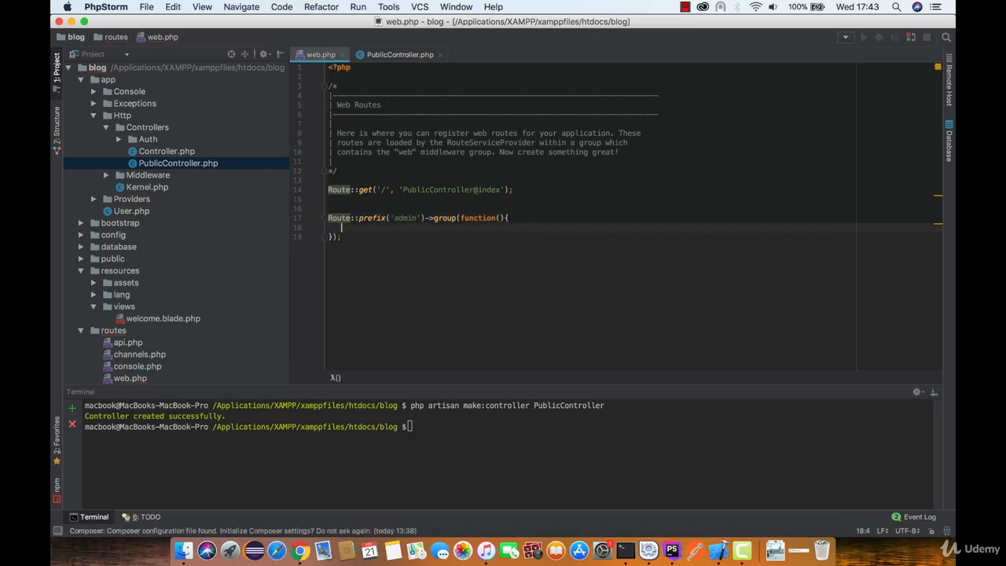
# Write Route::get('users', function(){ }) inside the group and begin its return statement.
pyautogui.write("Route::get('")
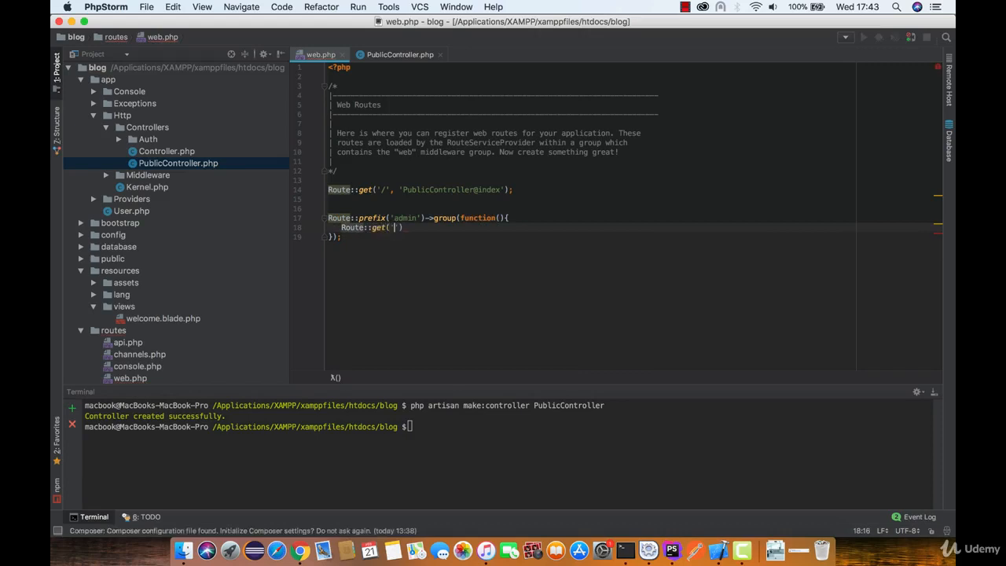
pyautogui.press('Enter')
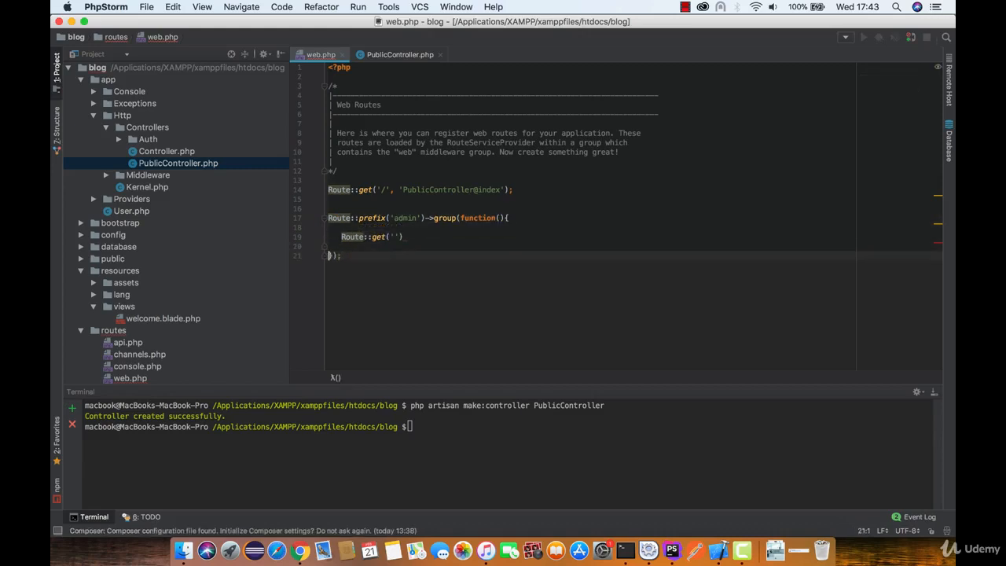
pyautogui.write('| {')
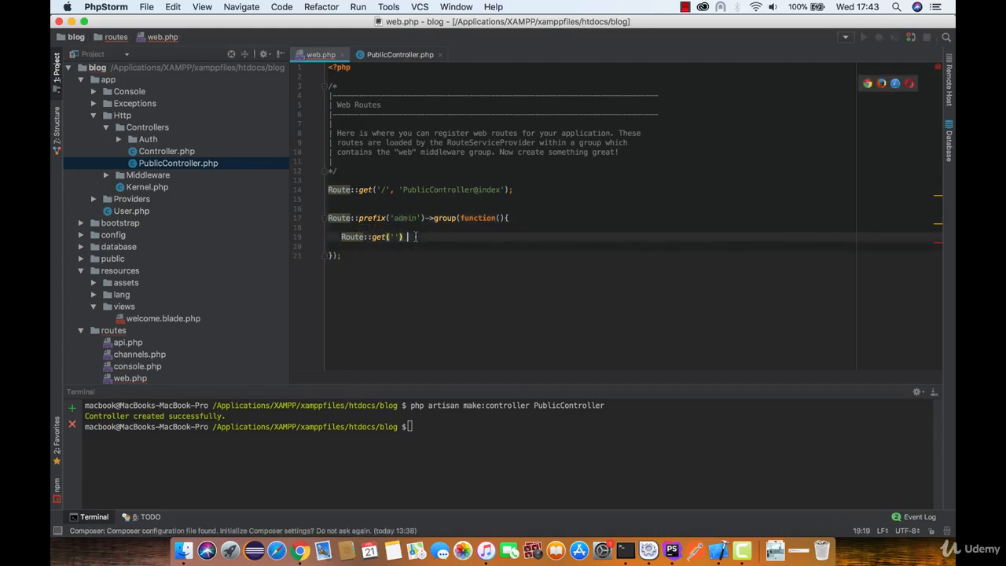
pyautogui.write('users')
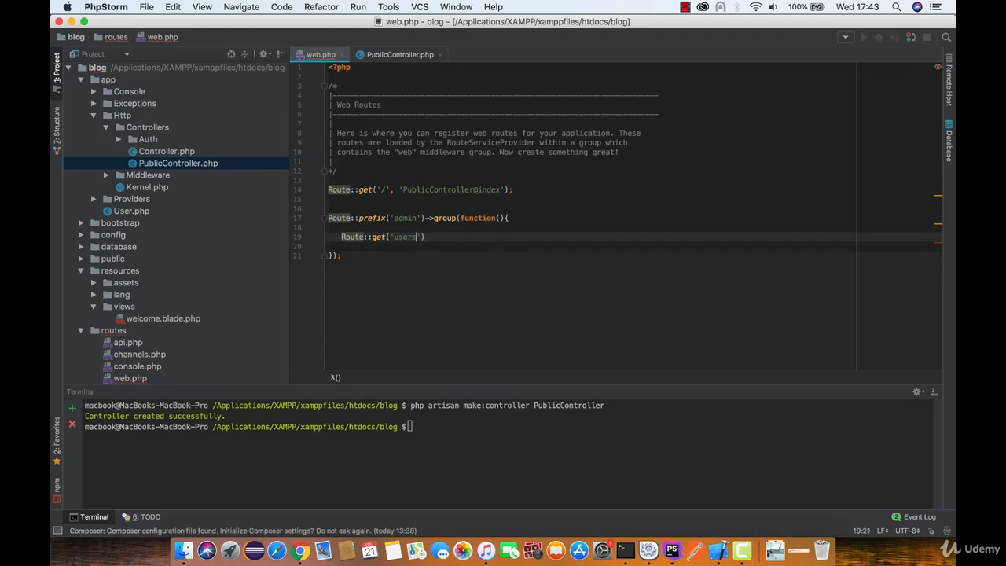
pyautogui.write(', function(')
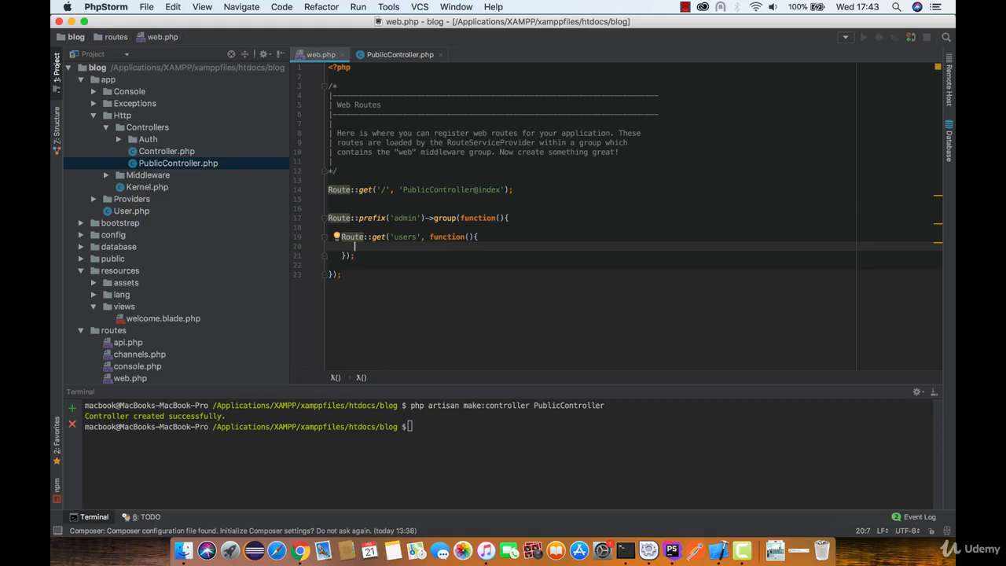
pyautogui.write('return')
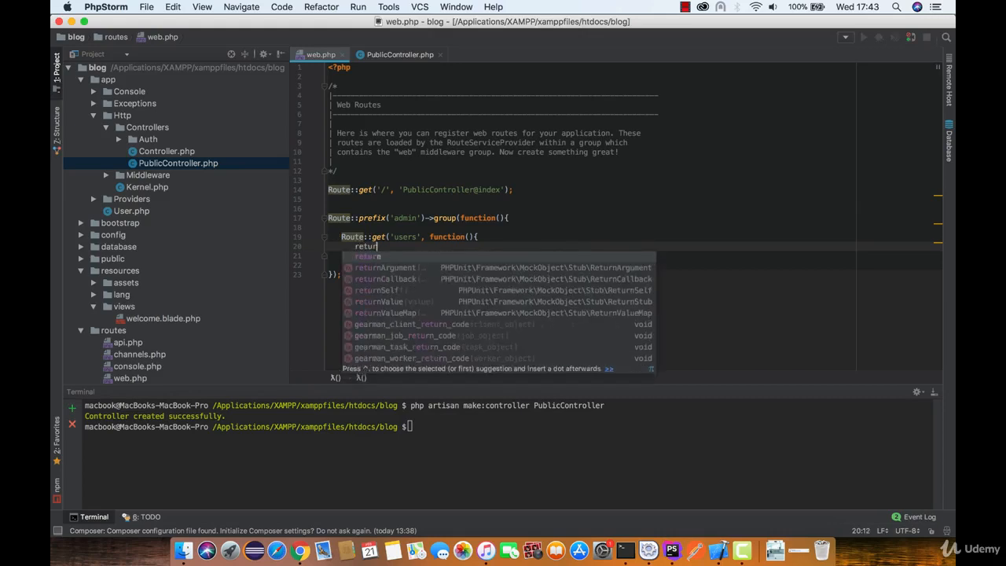
# Return "admin users" from the users closure and select the whole users route block.
pyautogui.write('"admin users";')
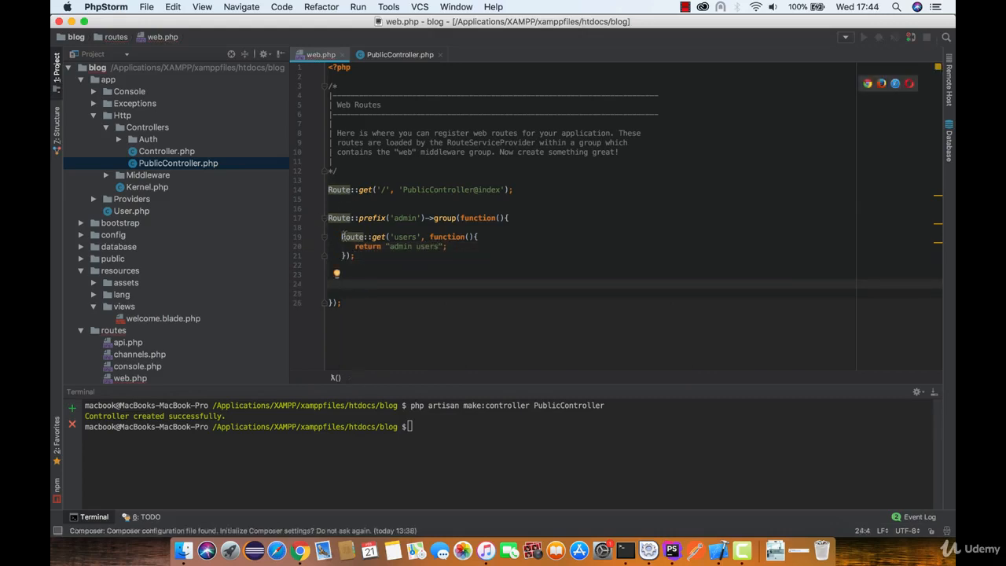
pyautogui.moveTo(342, 236); pyautogui.dragTo(356, 255)
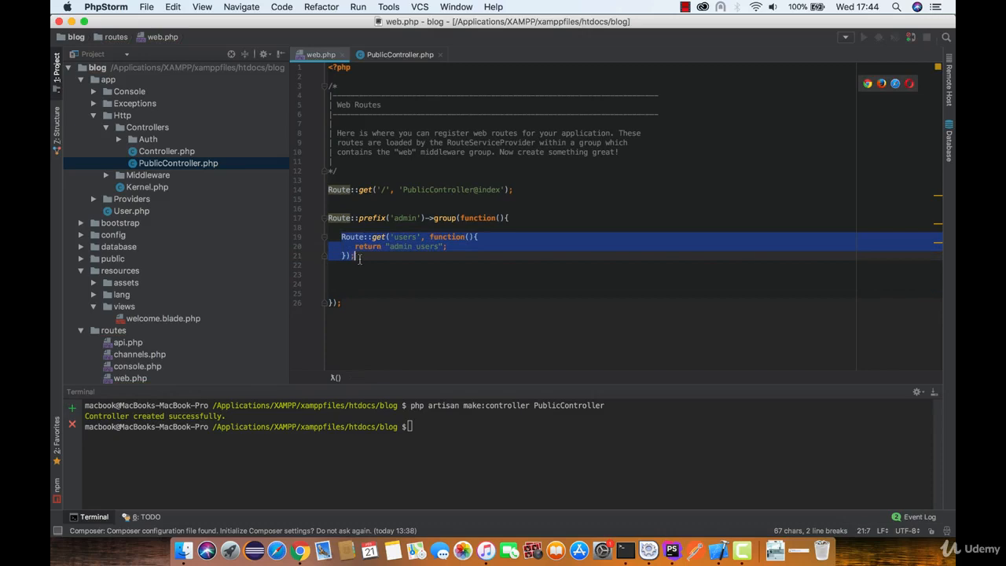